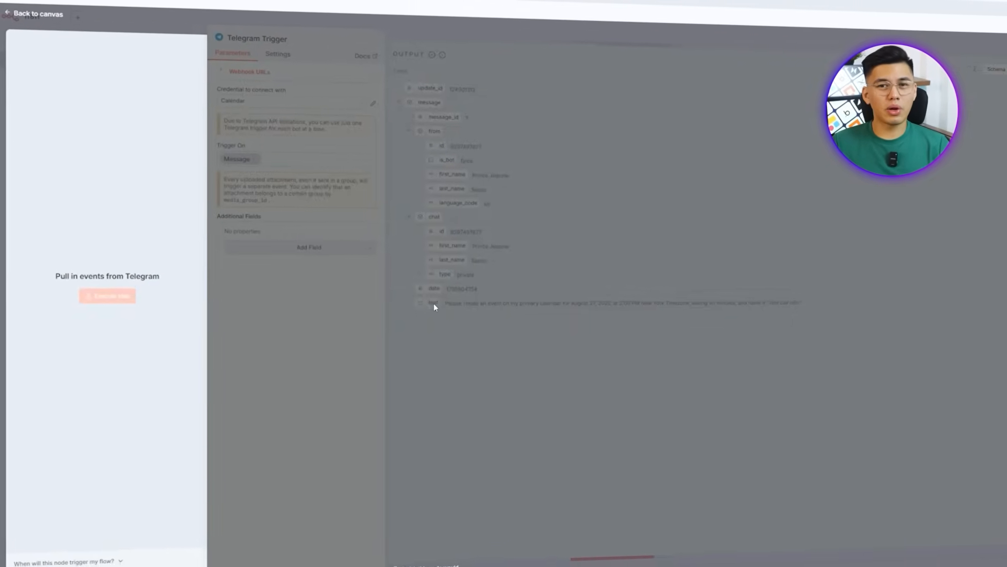
# Leave the Telegram Trigger node and run the AI Agent node on the calendar-event message
pyautogui.click(35, 14)
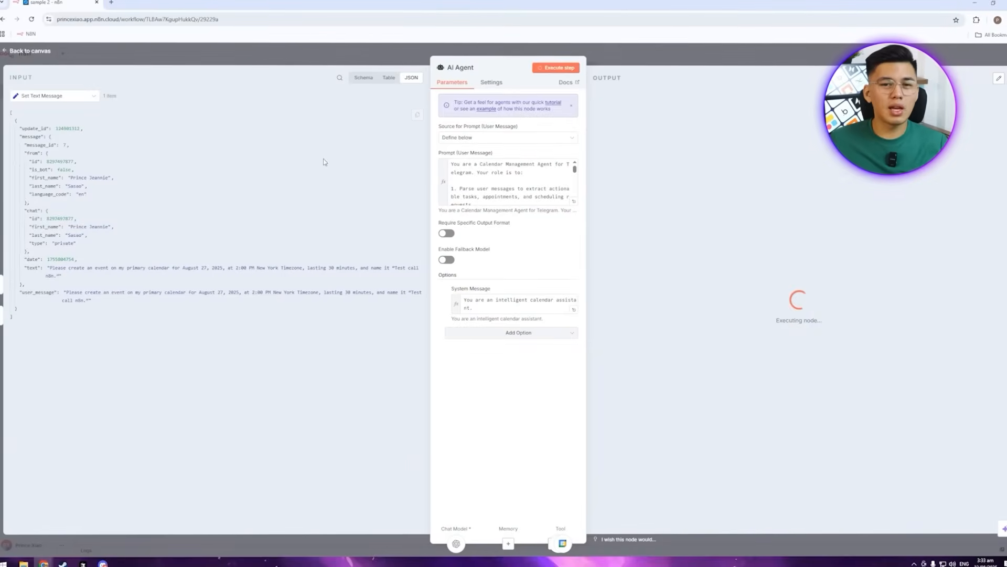
pyautogui.click(29, 51)
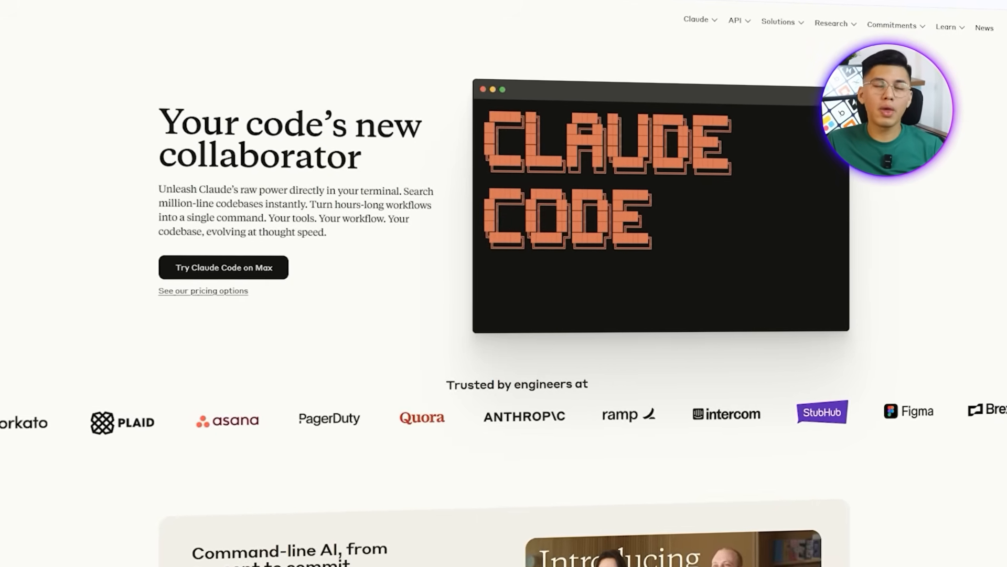
# Open the Set up Claude Code docs and review system requirements and the npm install command
pyautogui.click(224, 267)
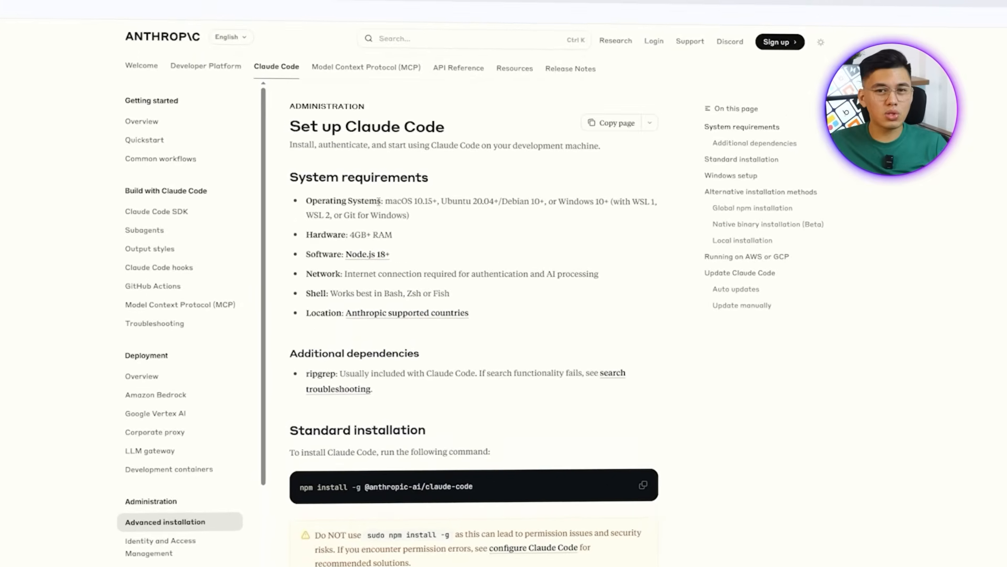
pyautogui.doubleClick(300, 126)
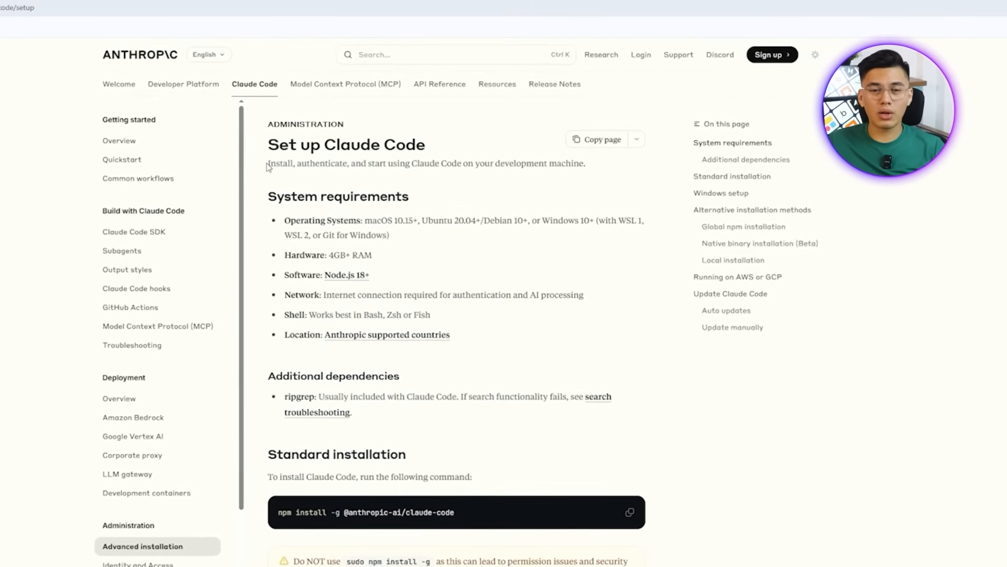
pyautogui.moveTo(267, 163); pyautogui.dragTo(586, 164)
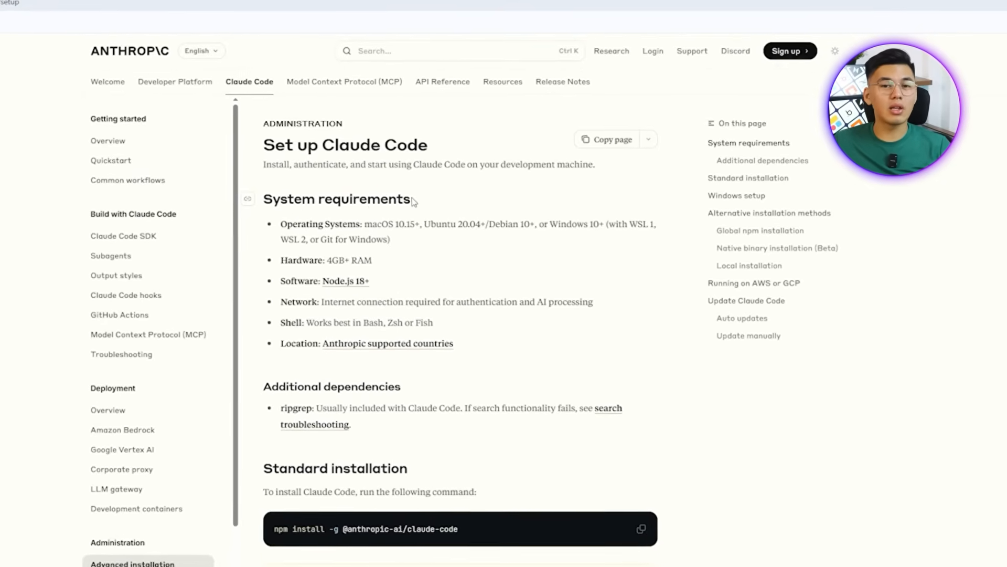
pyautogui.doubleClick(337, 198)
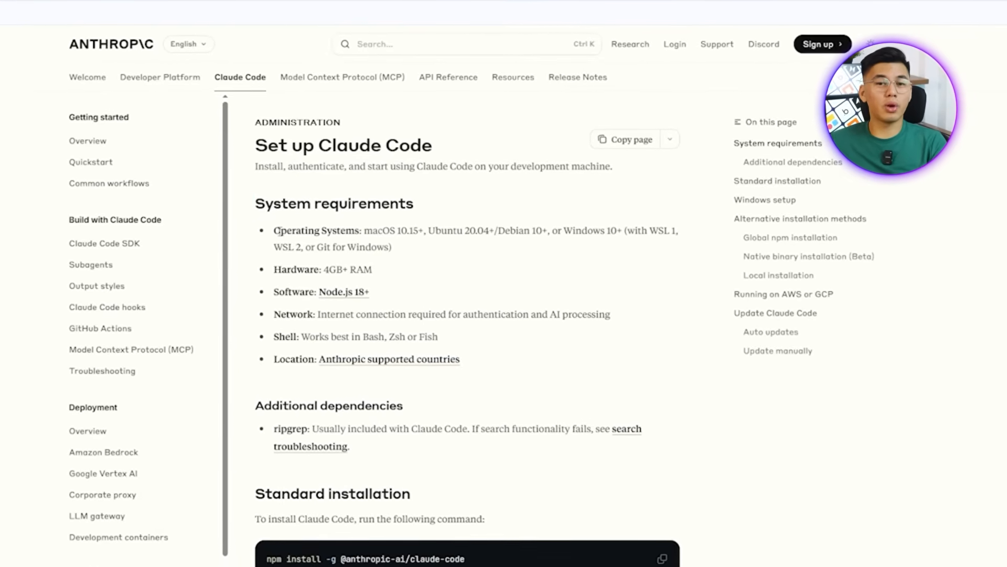
pyautogui.scroll(-3)
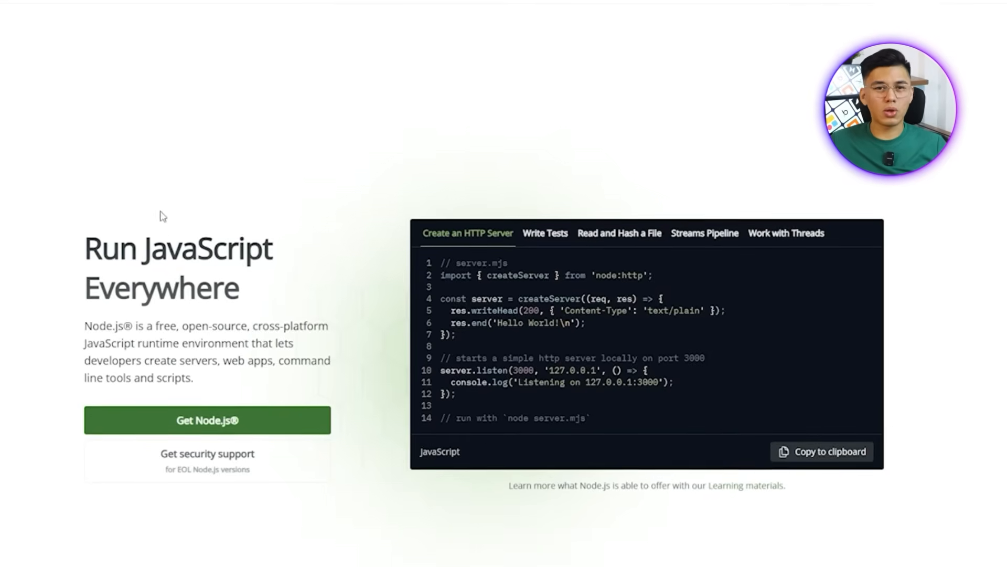
pyautogui.scroll(-3)
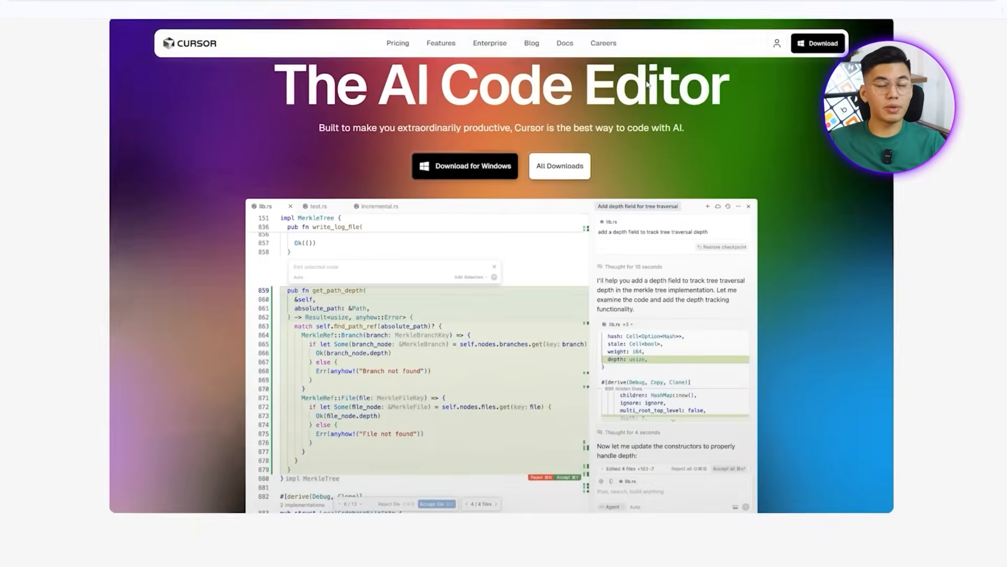
pyautogui.scroll(-3)
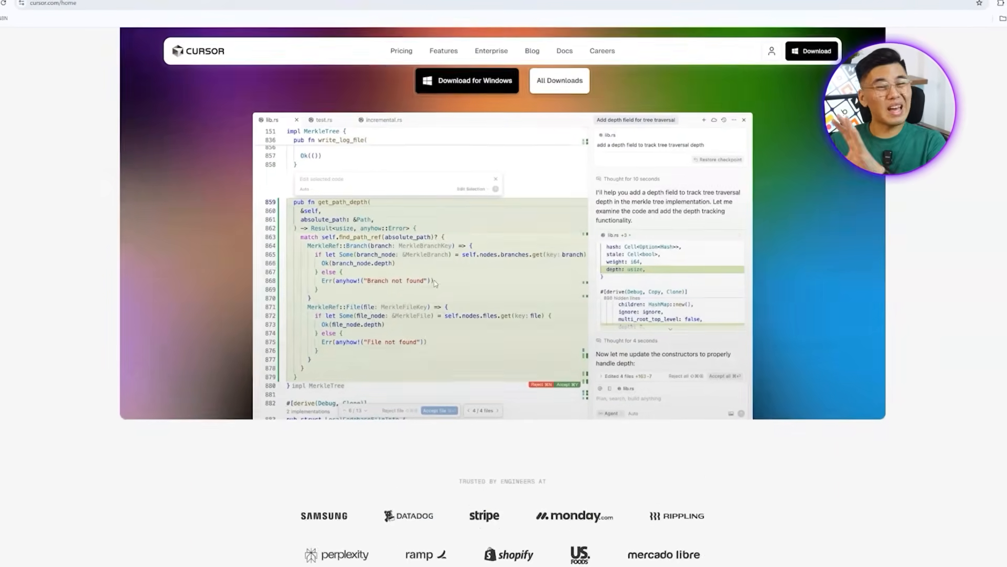
pyautogui.scroll(3)
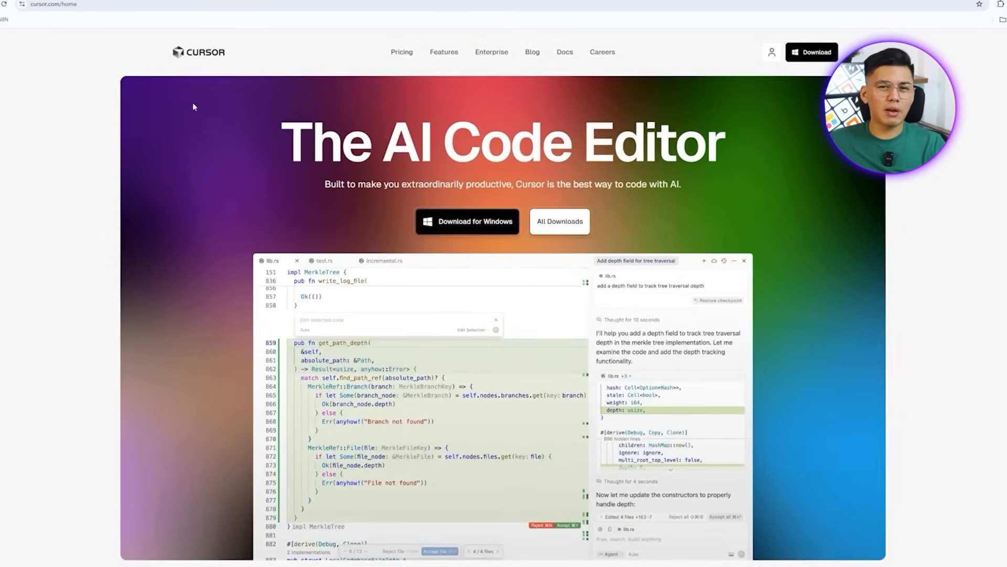
pyautogui.scroll(-3)
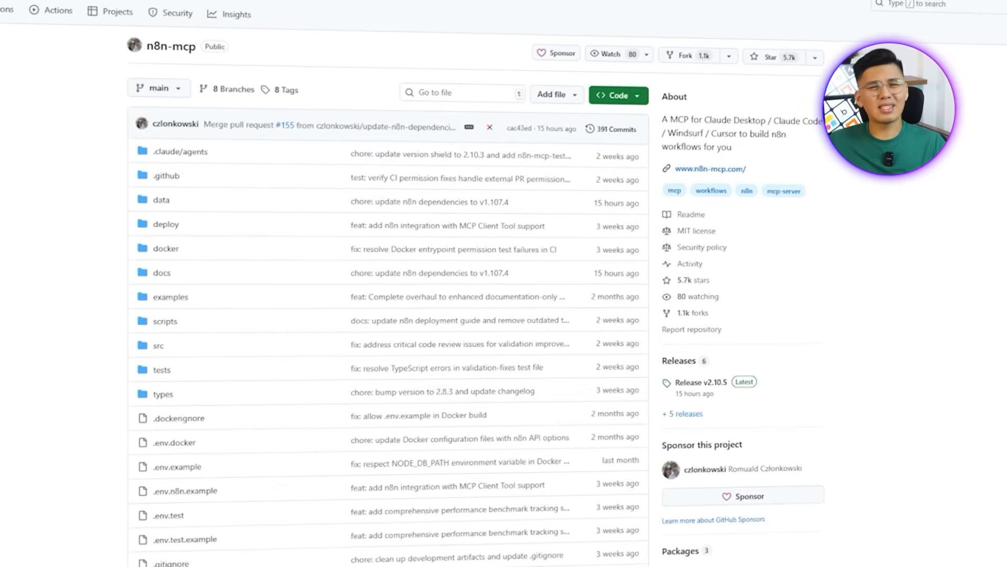
# Scroll to the n8n-mcp README Overview and highlight its node and documentation coverage list
pyautogui.scroll(-3)
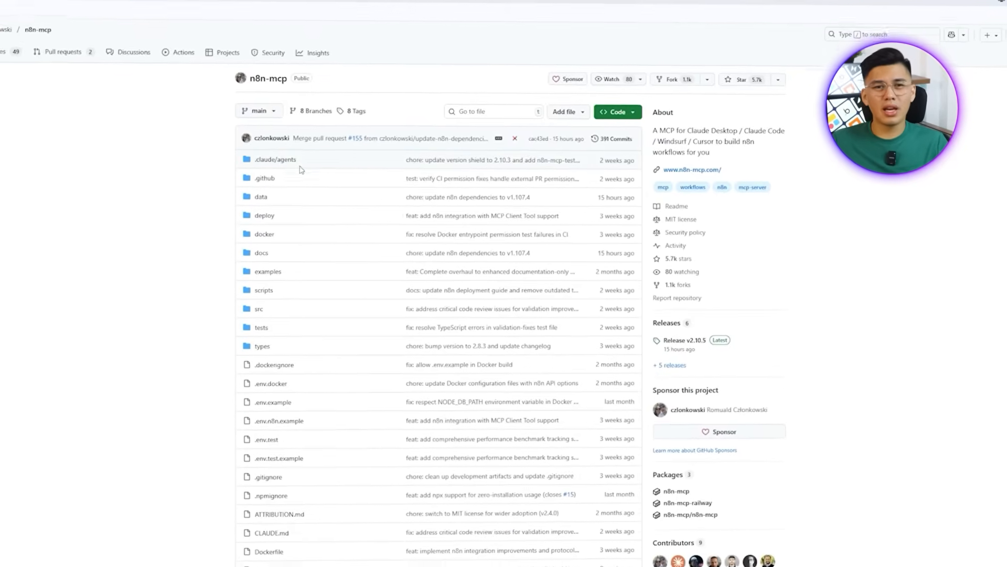
pyautogui.scroll(-3)
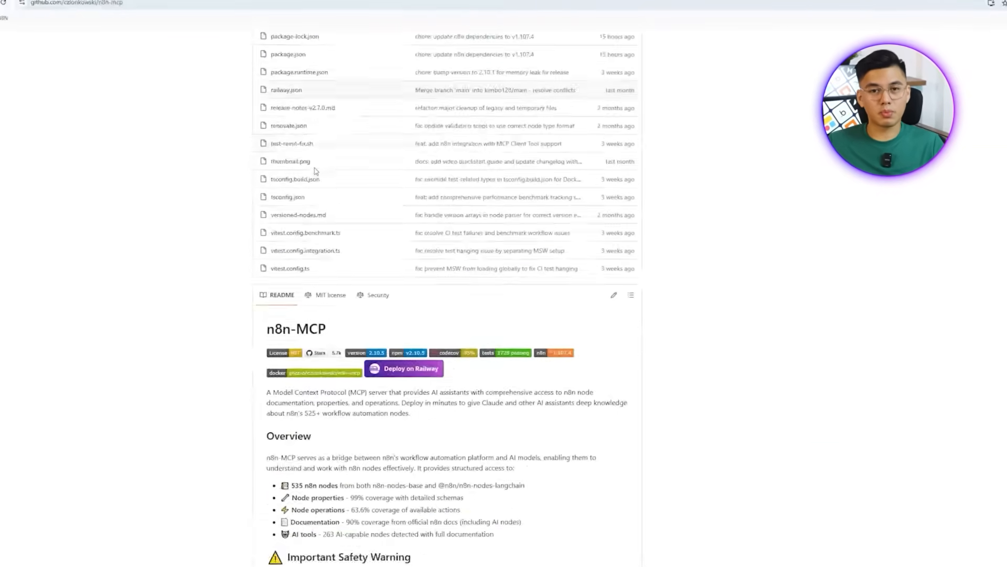
pyautogui.scroll(-3)
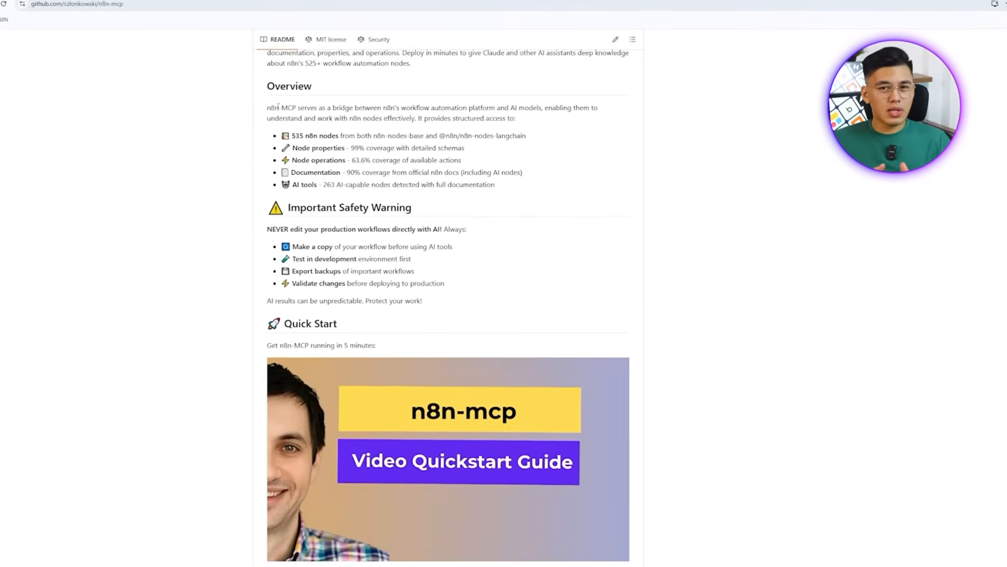
pyautogui.moveTo(267, 107); pyautogui.dragTo(495, 202)
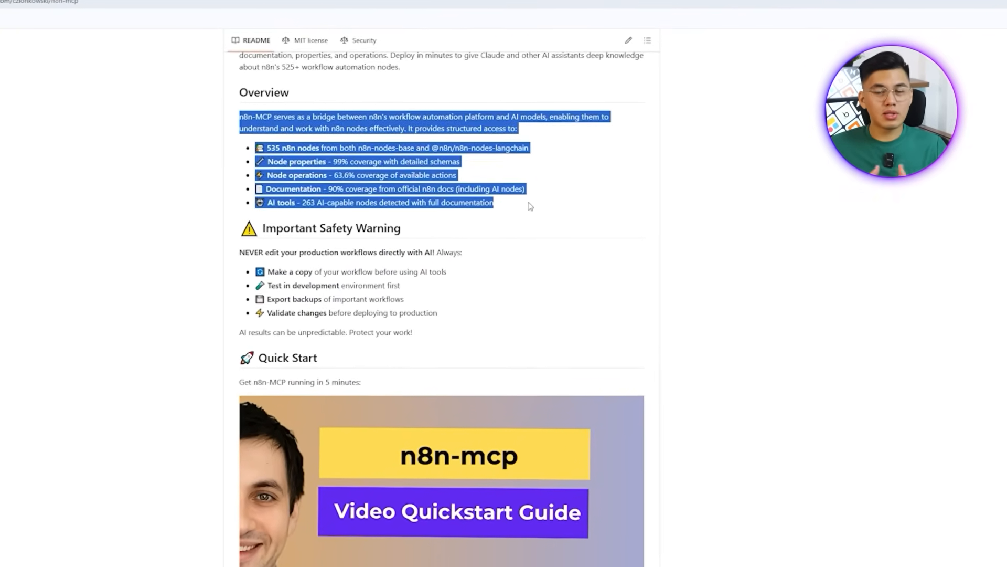
pyautogui.scroll(-3)
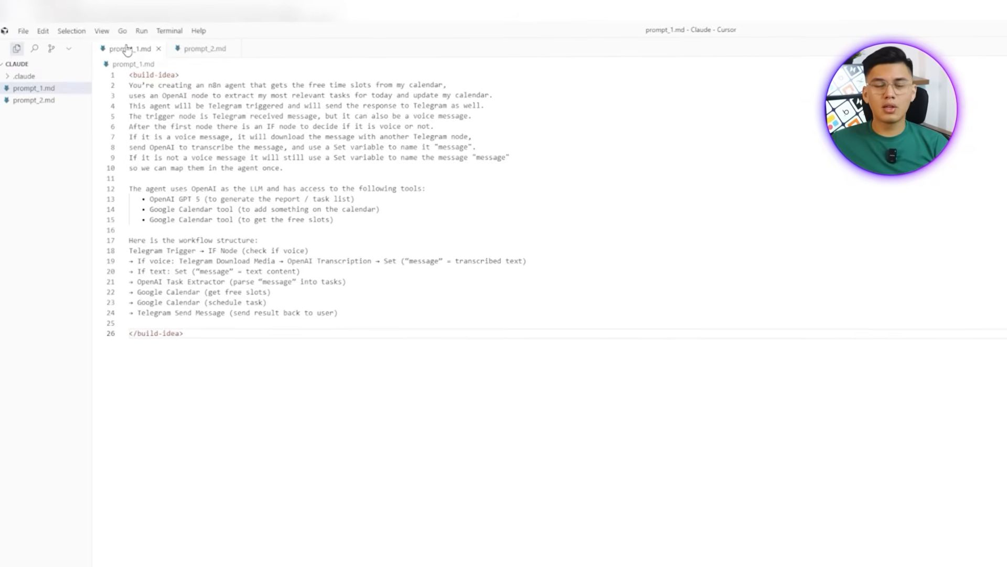
pyautogui.click(205, 48)
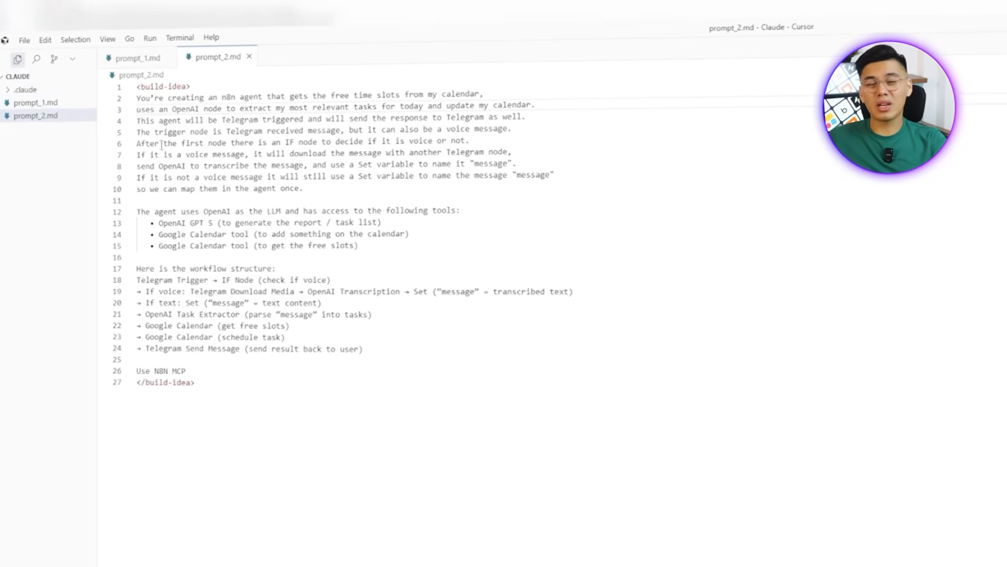
pyautogui.click(135, 57)
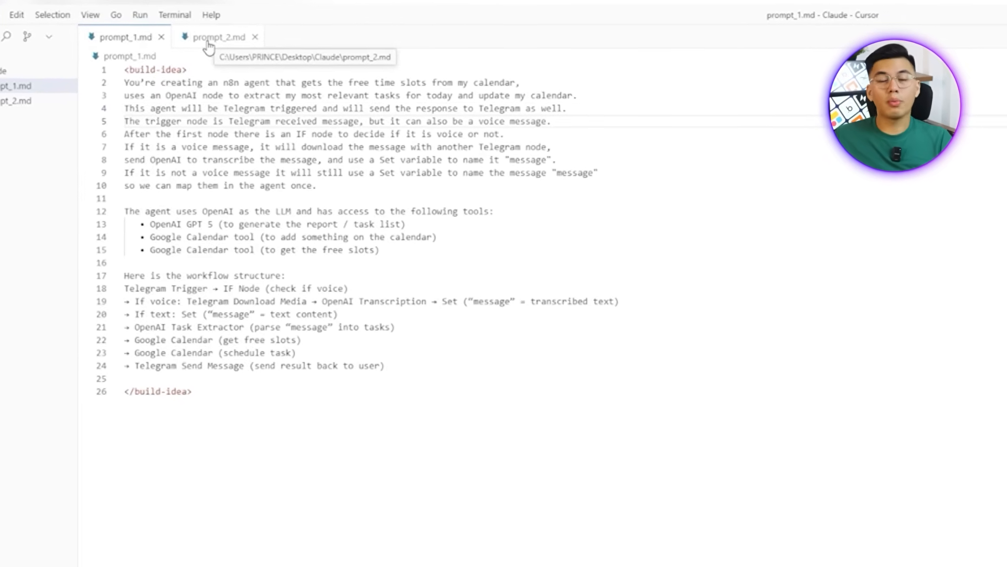
pyautogui.click(218, 37)
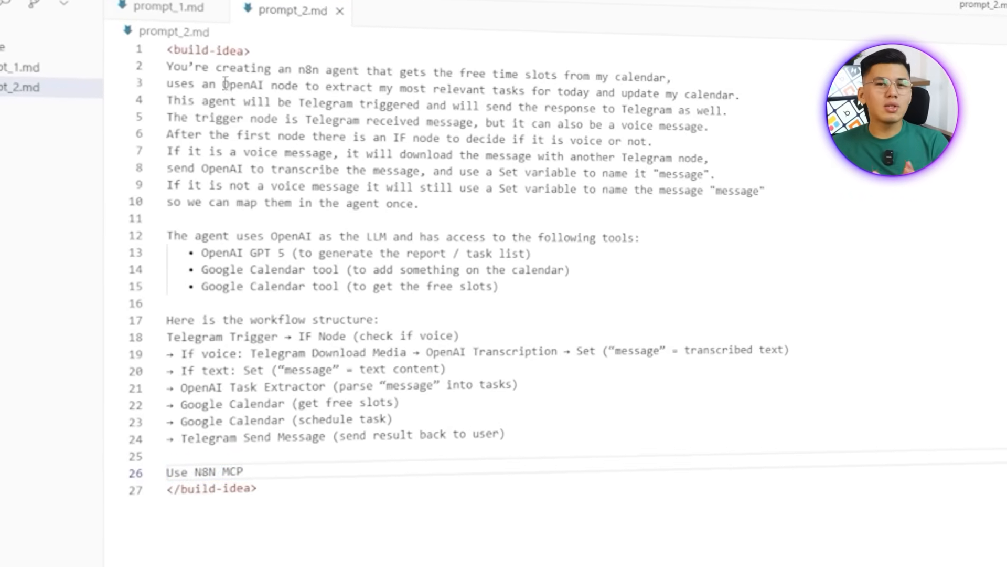
pyautogui.click(166, 8)
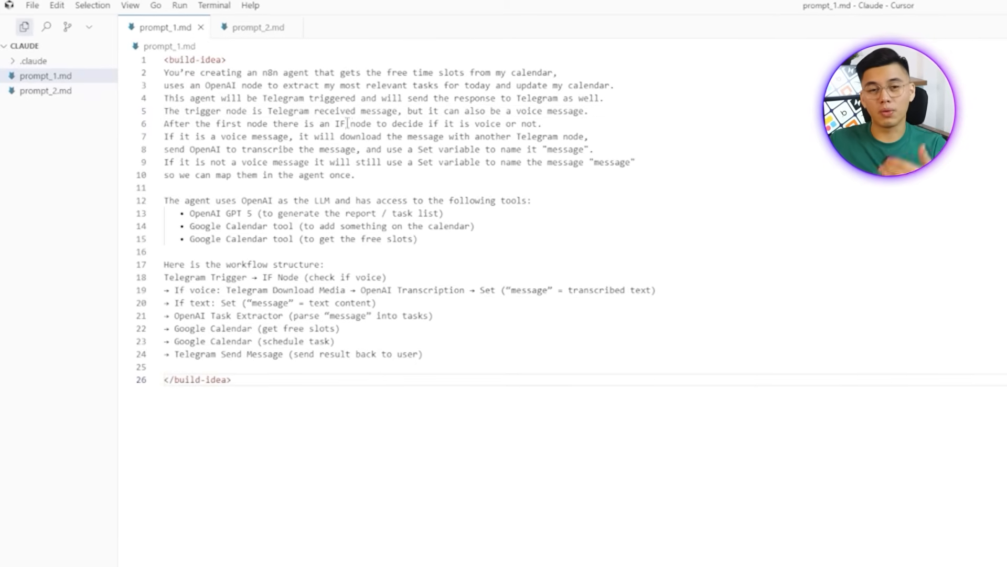
pyautogui.click(258, 27)
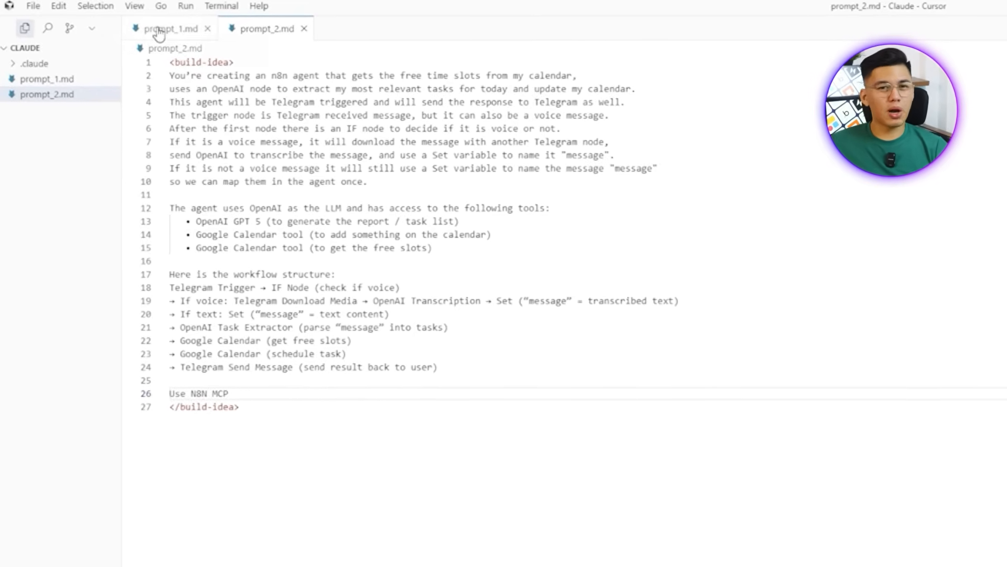
pyautogui.click(169, 28)
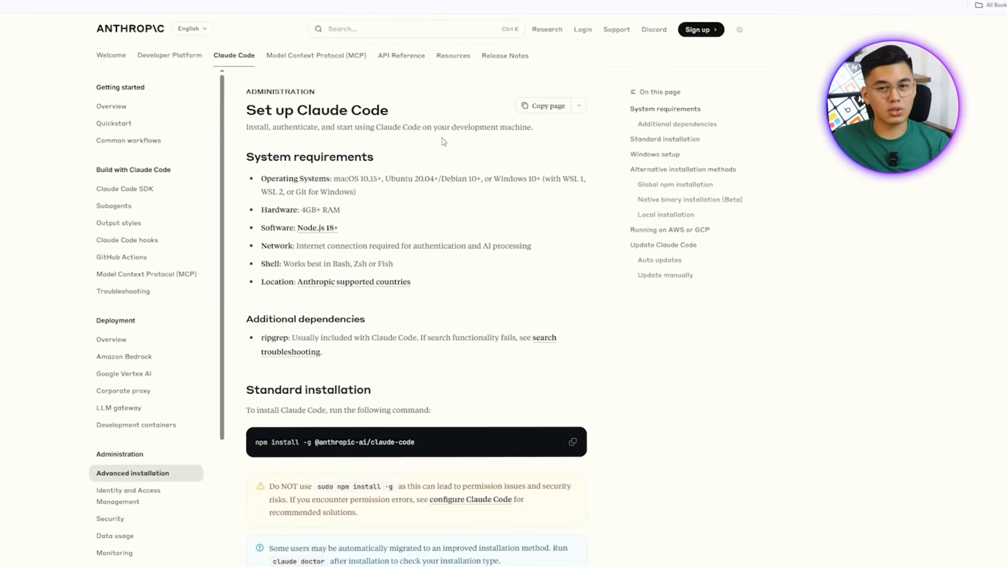
pyautogui.scroll(-3)
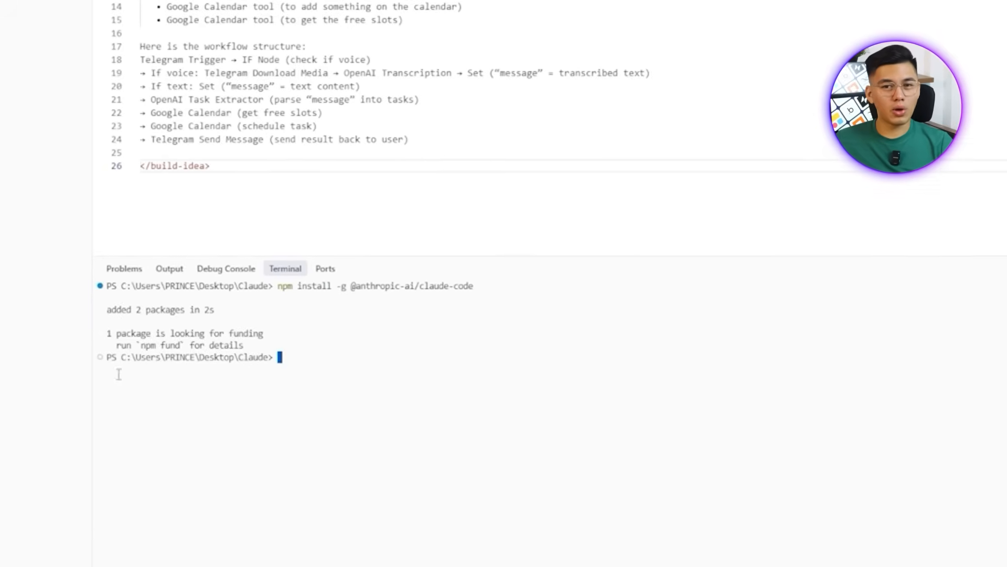
# Type 'claude' in Cursor's terminal to launch Claude Code
pyautogui.write('claude')
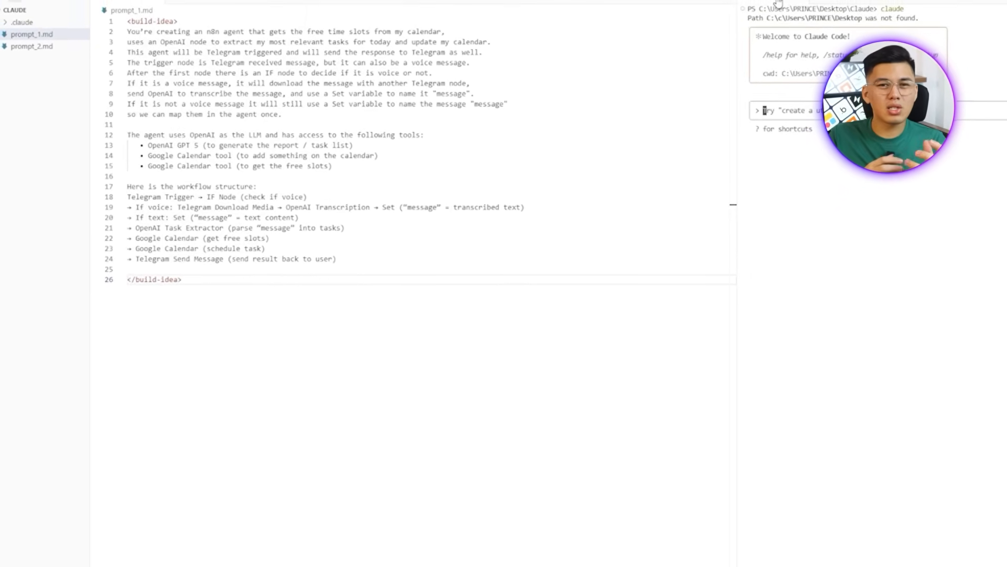
pyautogui.click(275, 9)
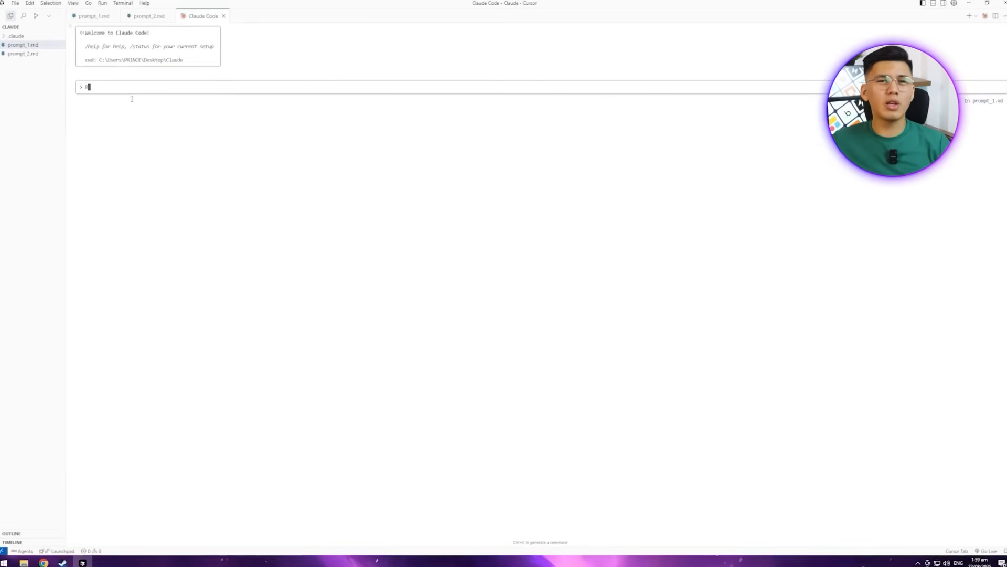
pyautogui.write('Read @pro')
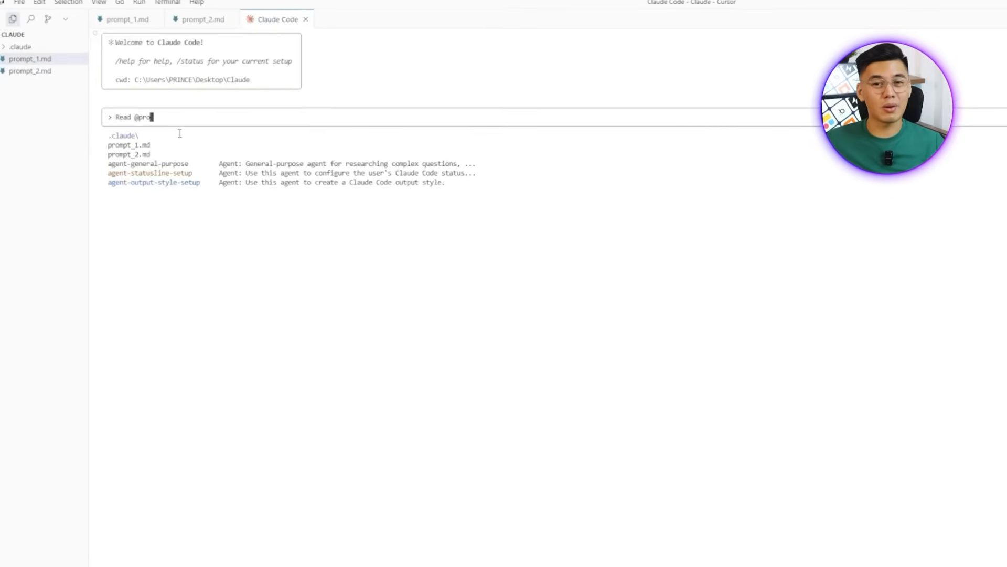
pyautogui.click(129, 145)
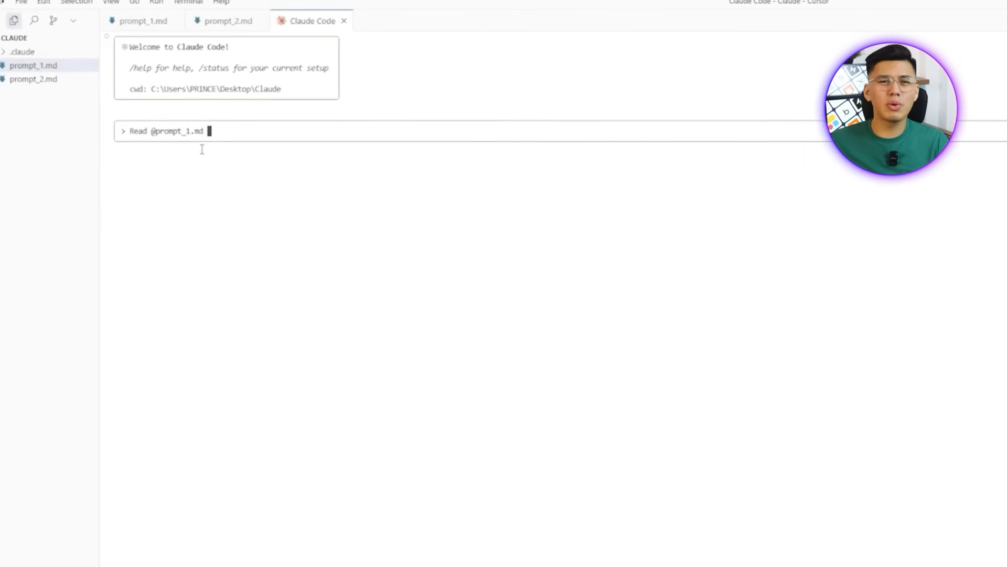
pyautogui.click(144, 25)
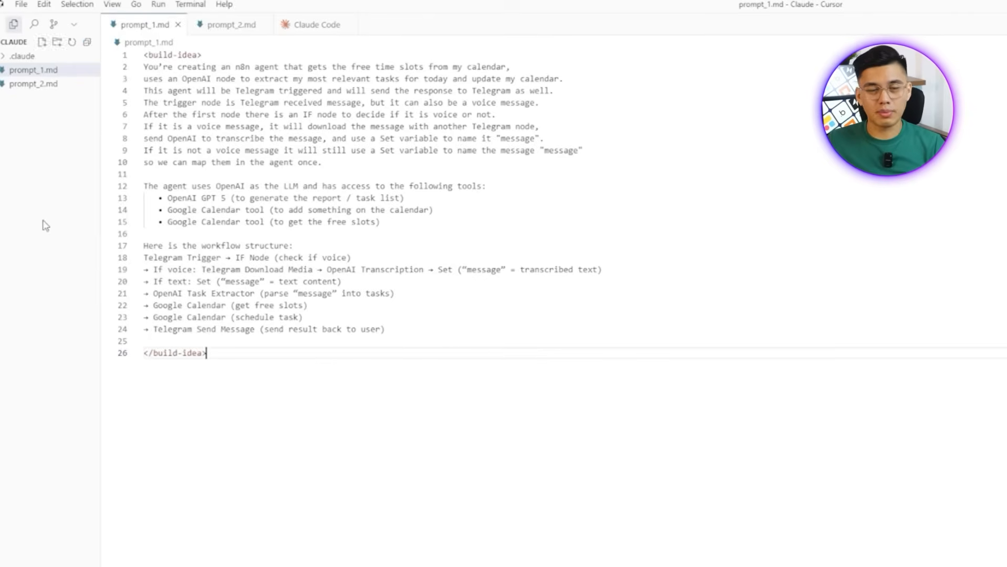
# Finish the request: 'build a complete n8n workflow base on the build idea'
pyautogui.click(314, 25)
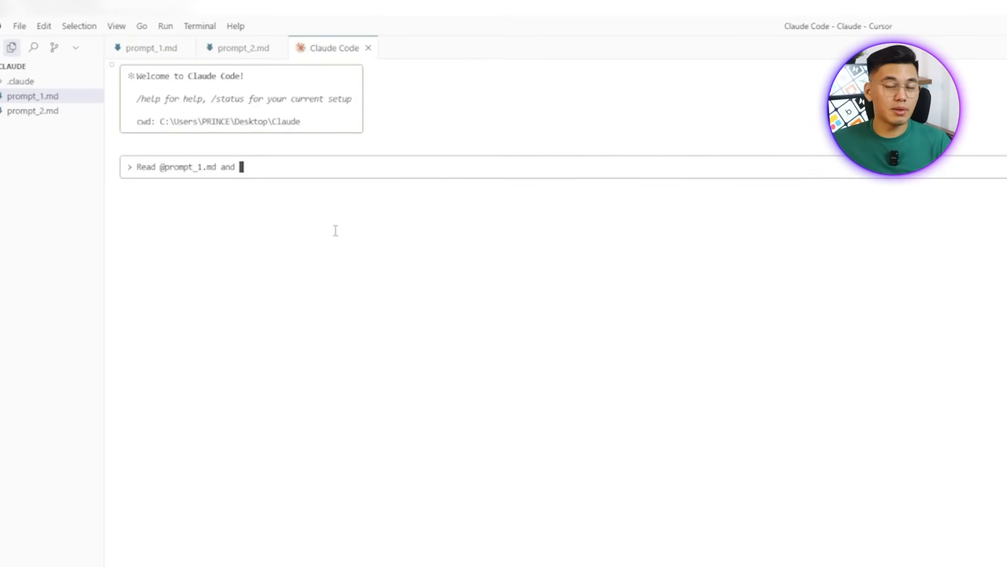
pyautogui.write('build a complete')
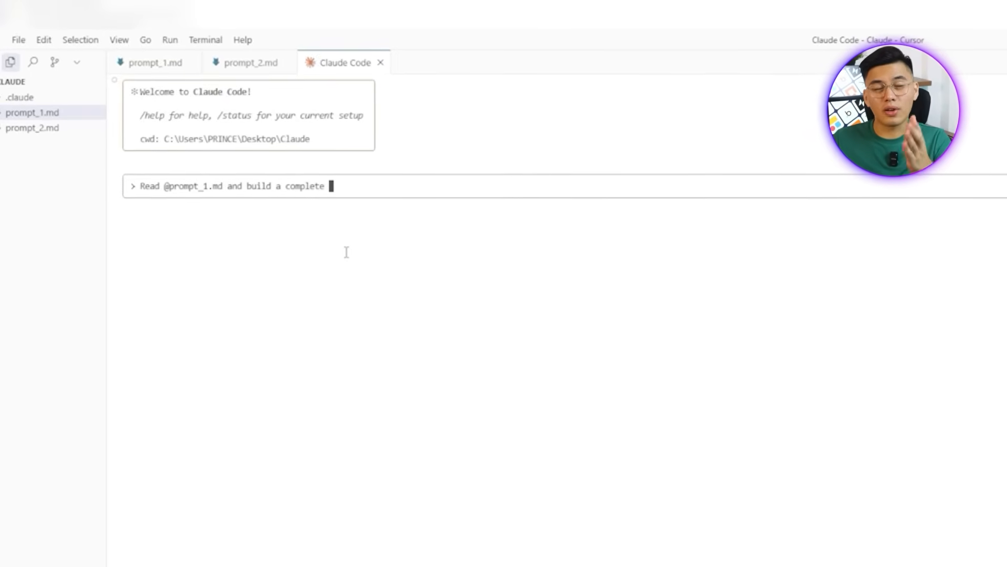
pyautogui.write('n8n workflow')
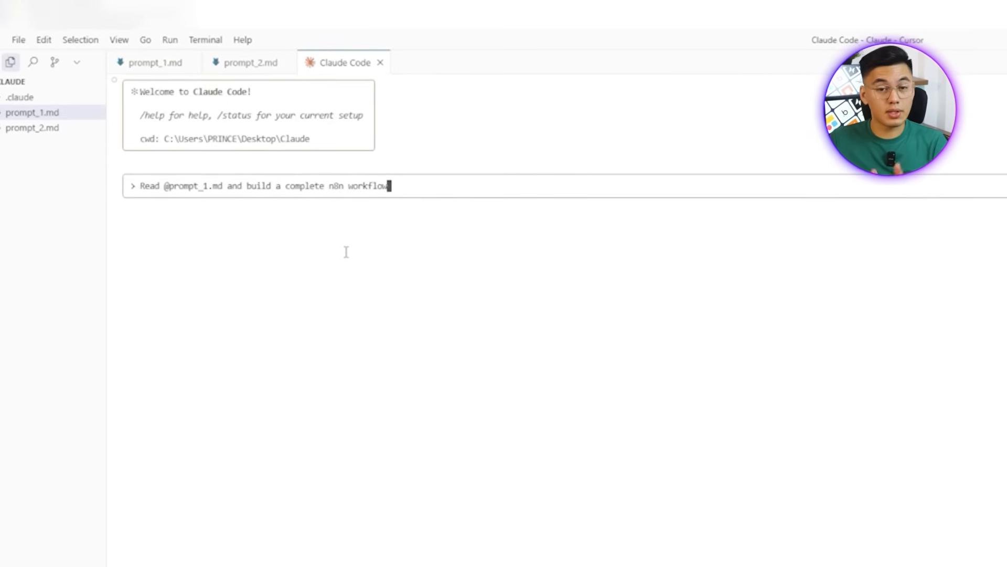
pyautogui.write('base on the')
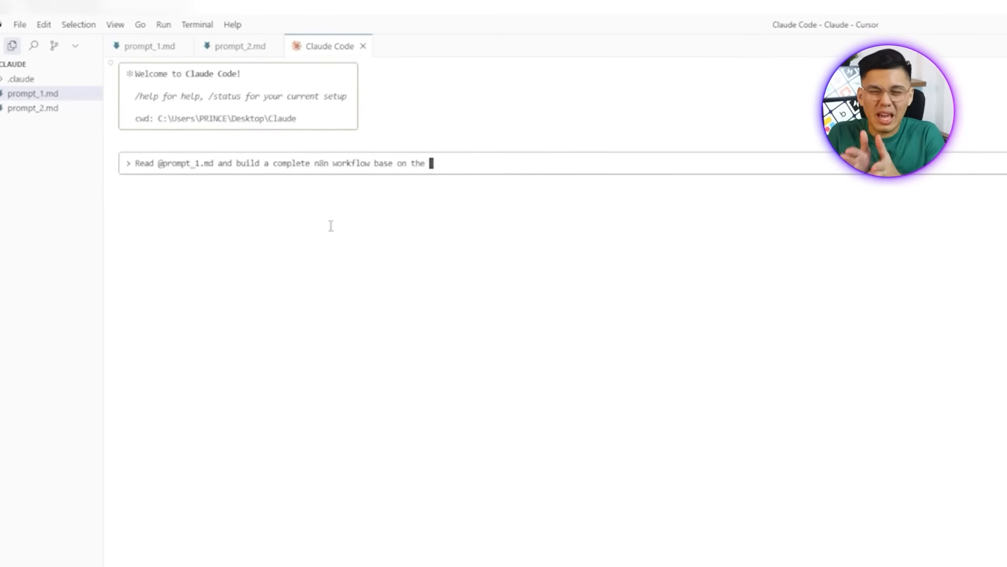
pyautogui.write('build idea')
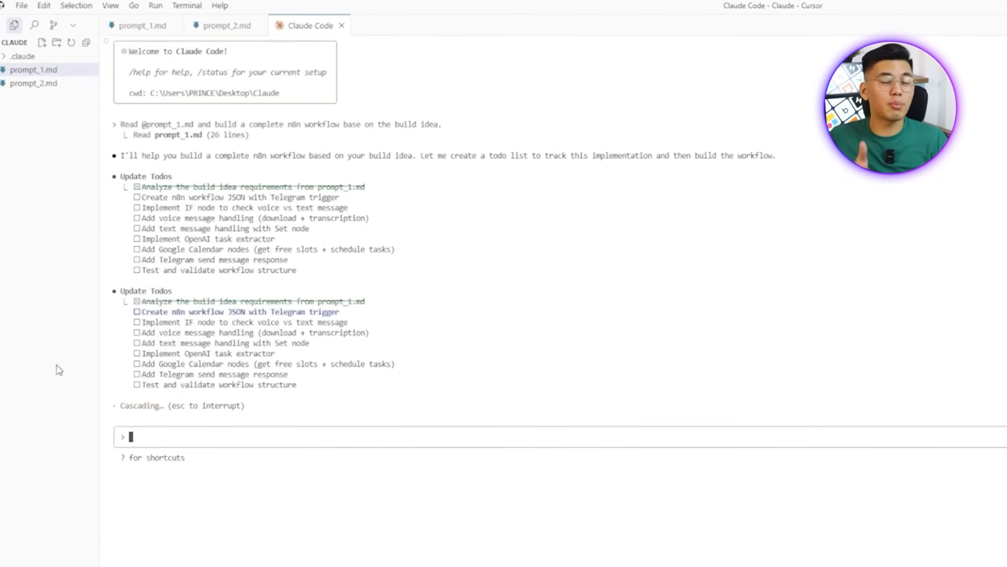
# Scroll through Claude Code's generated workflow output
pyautogui.scroll(-3)
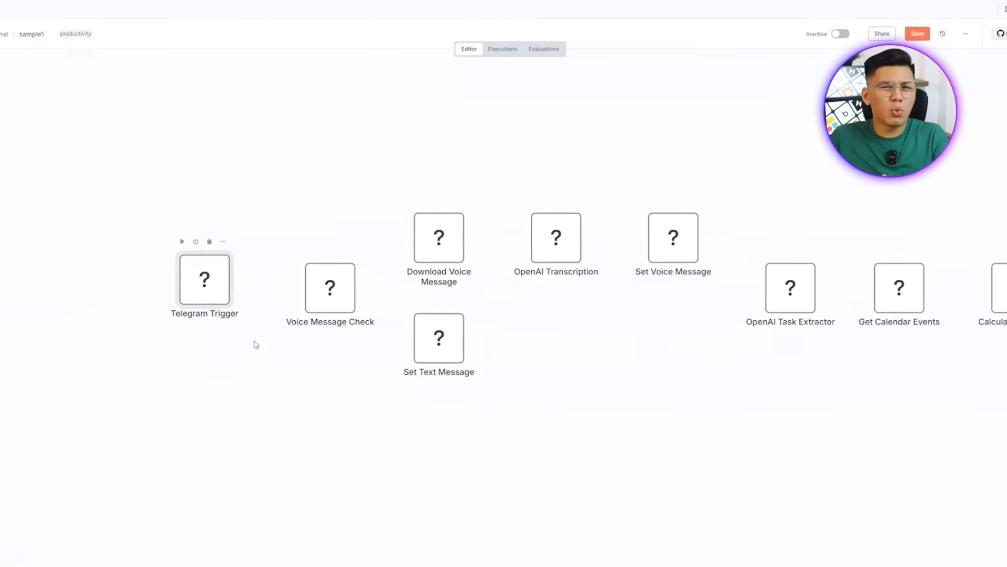
# Highlight the n8n-mcp server configuration text in .mcp.json
pyautogui.moveTo(257, 343); pyautogui.dragTo(475, 353)
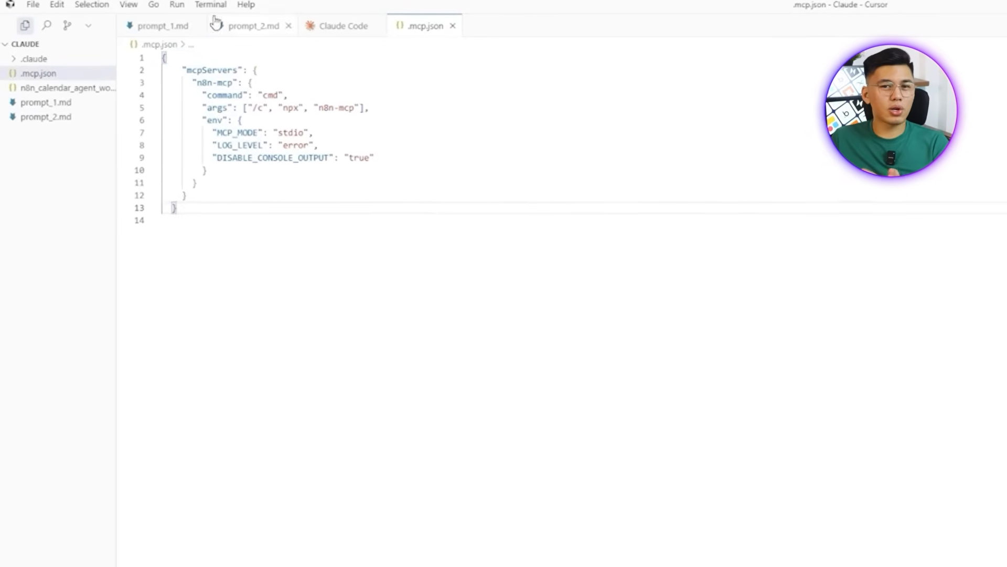
# Start a new Claude Code session tab in Cursor
pyautogui.click(214, 4)
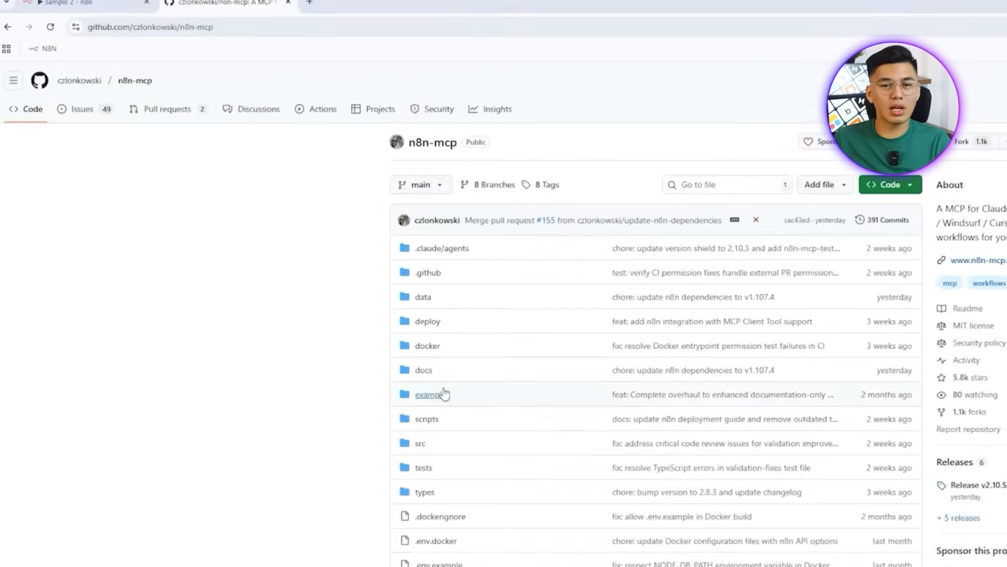
pyautogui.click(151, 27)
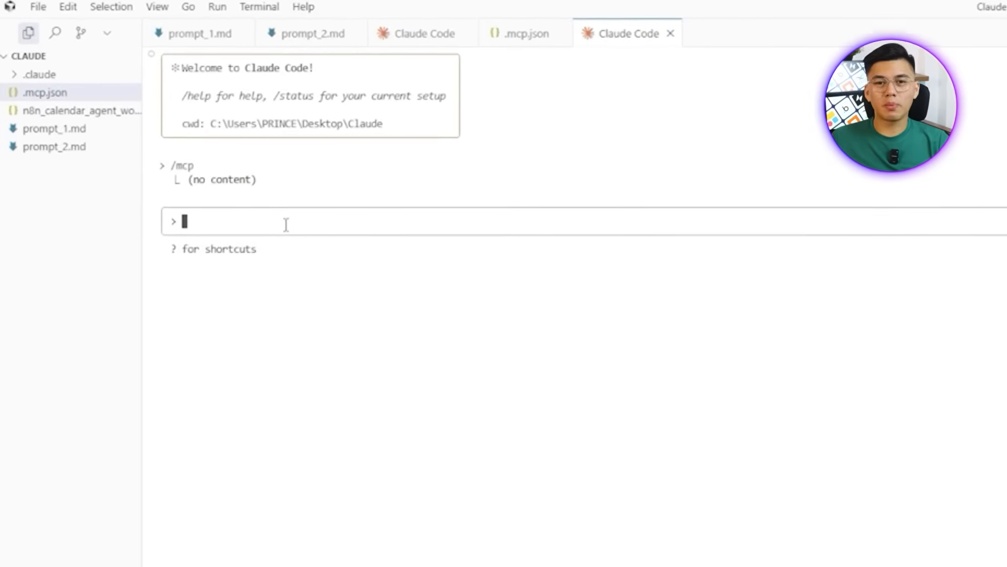
pyautogui.write('build @p')
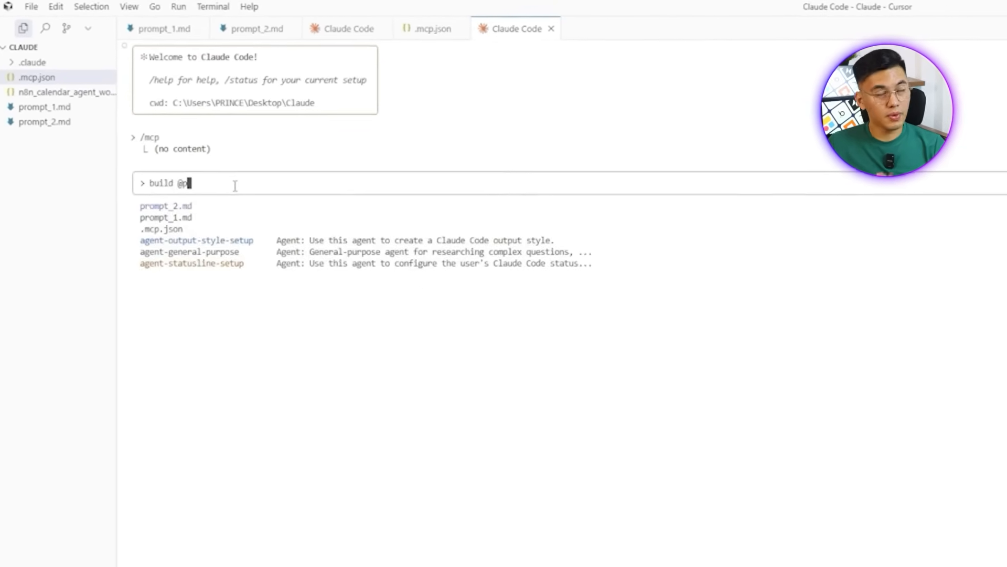
pyautogui.click(166, 205)
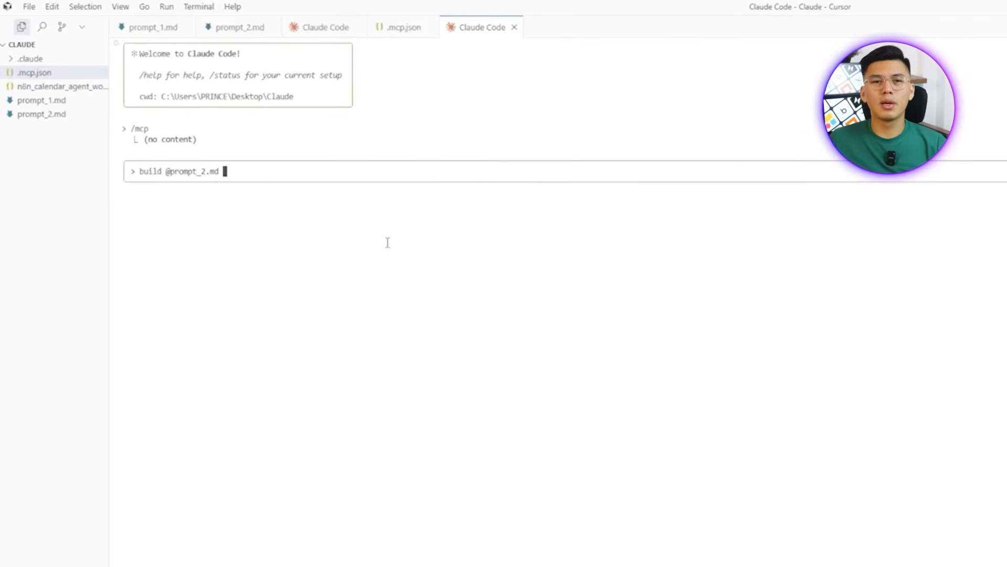
pyautogui.click(233, 26)
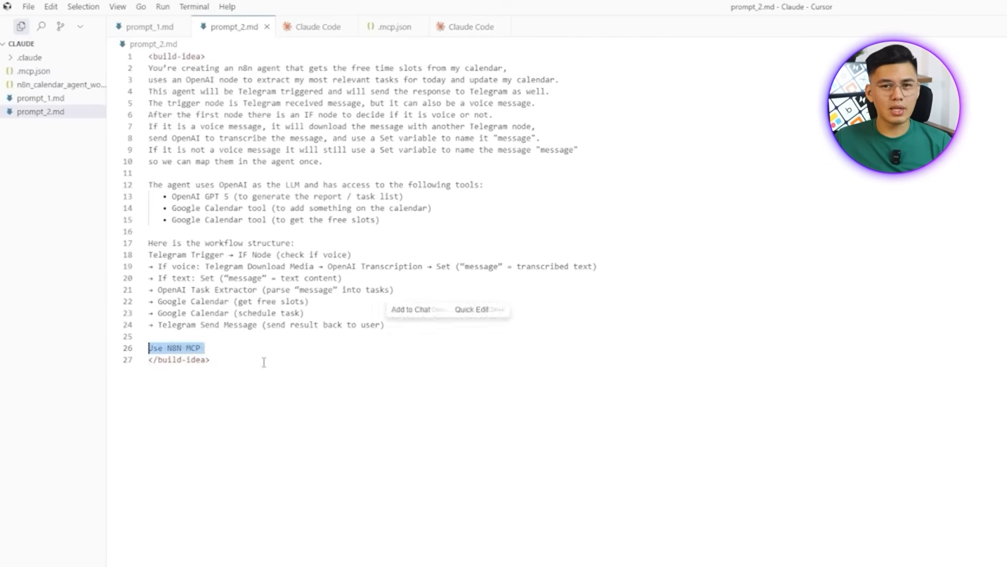
pyautogui.click(480, 28)
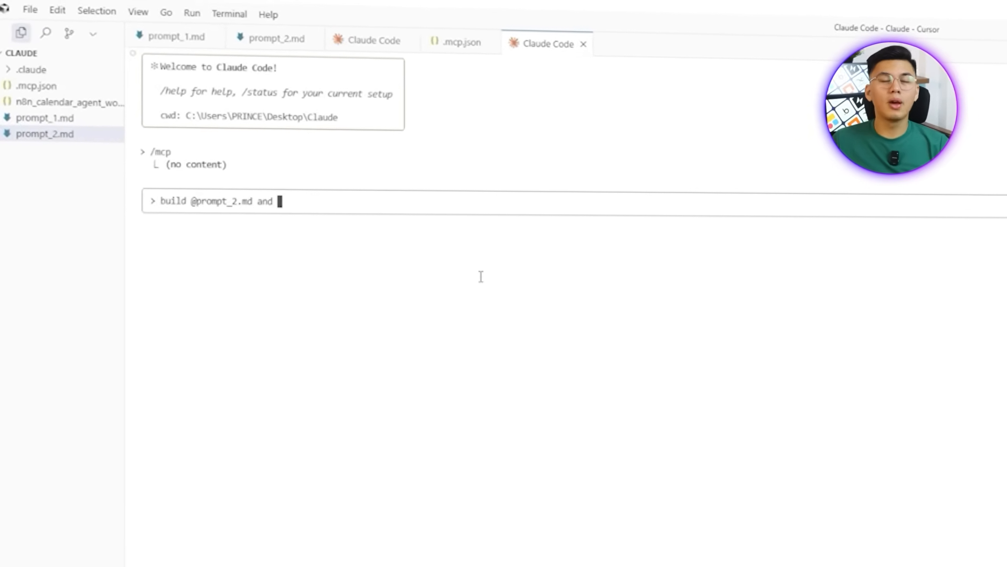
# Extend the request with 'use n8n mcp. Build a complete n8n…'
pyautogui.write('use')
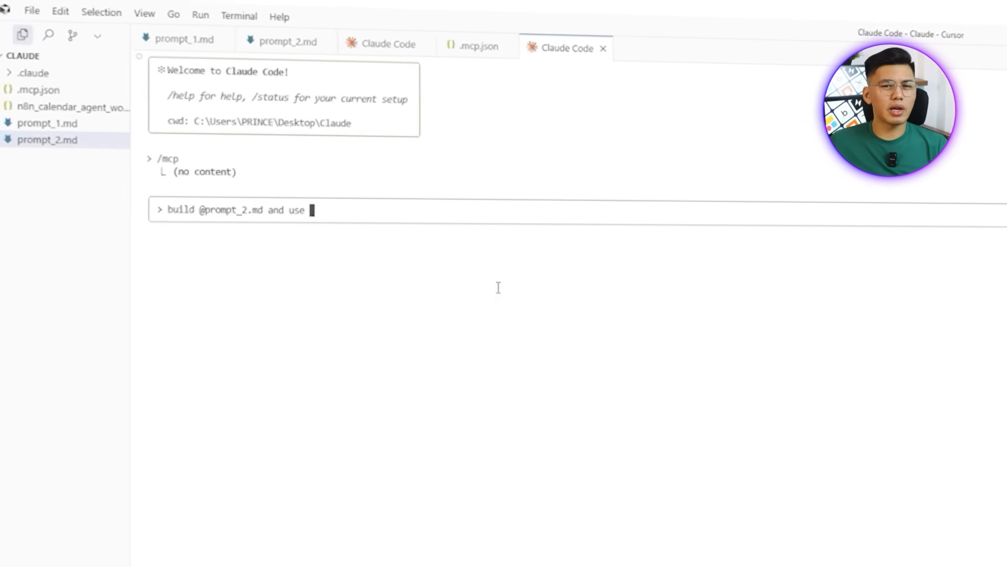
pyautogui.write('n8n mcp')
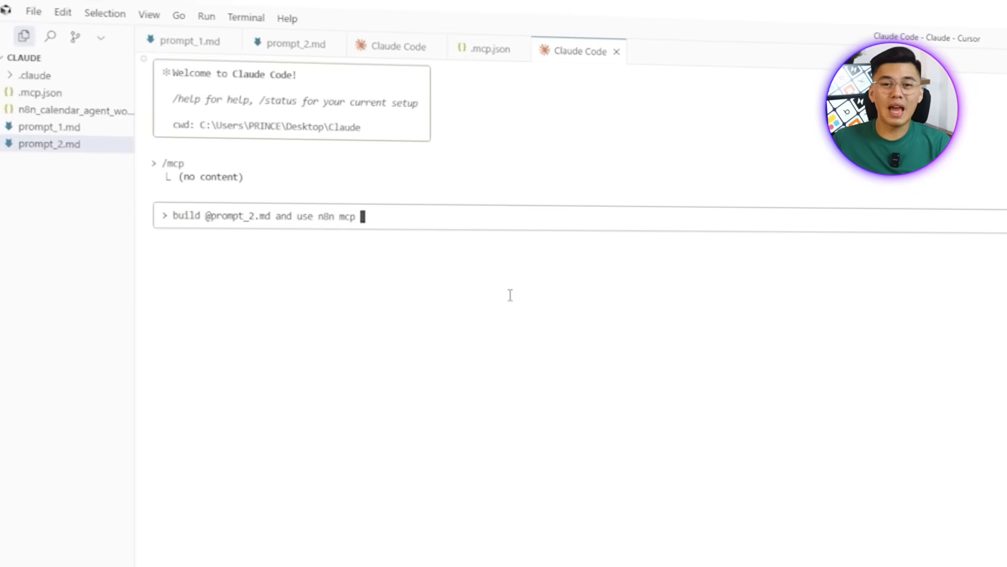
pyautogui.write('.')
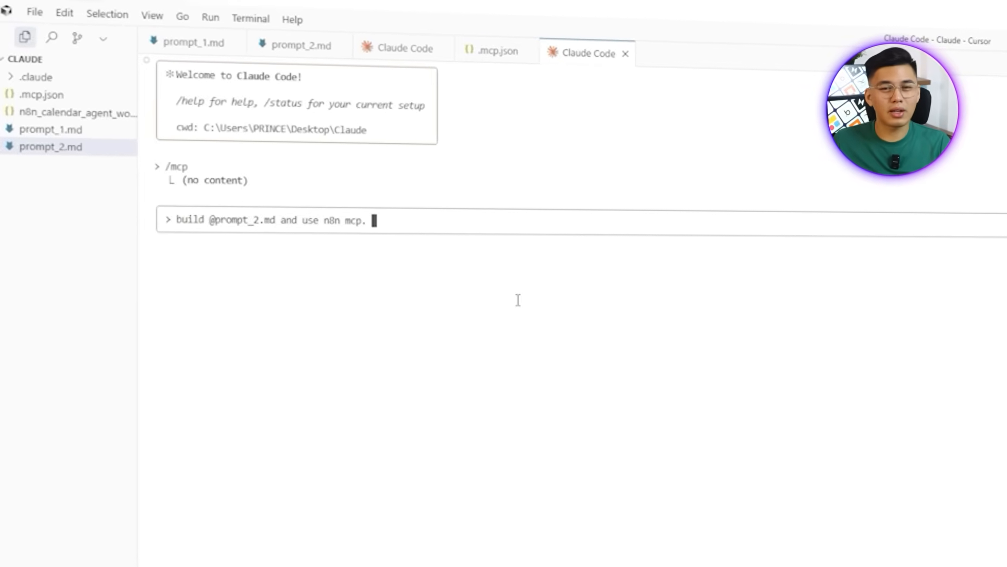
pyautogui.write('Build')
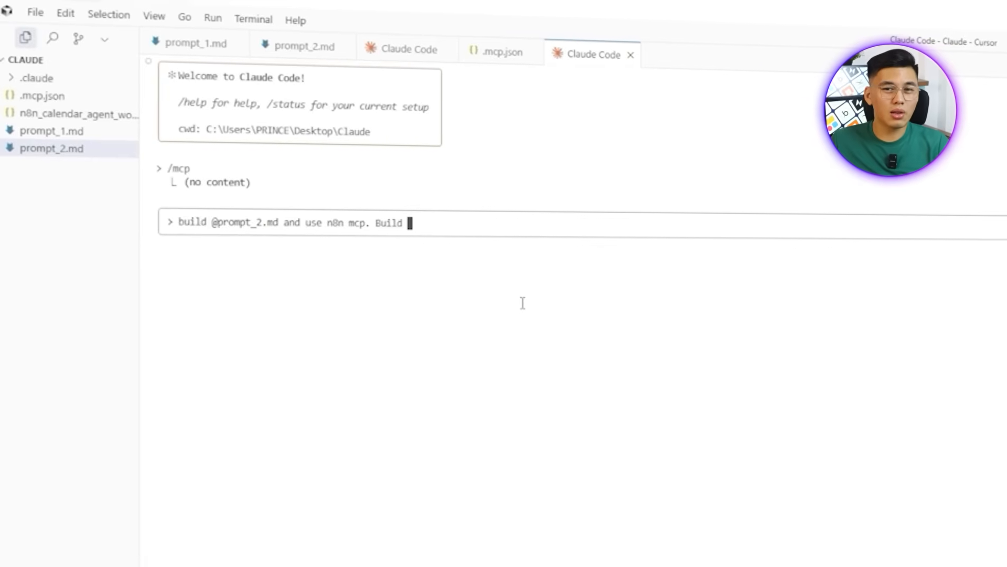
pyautogui.write('a complete n8n')
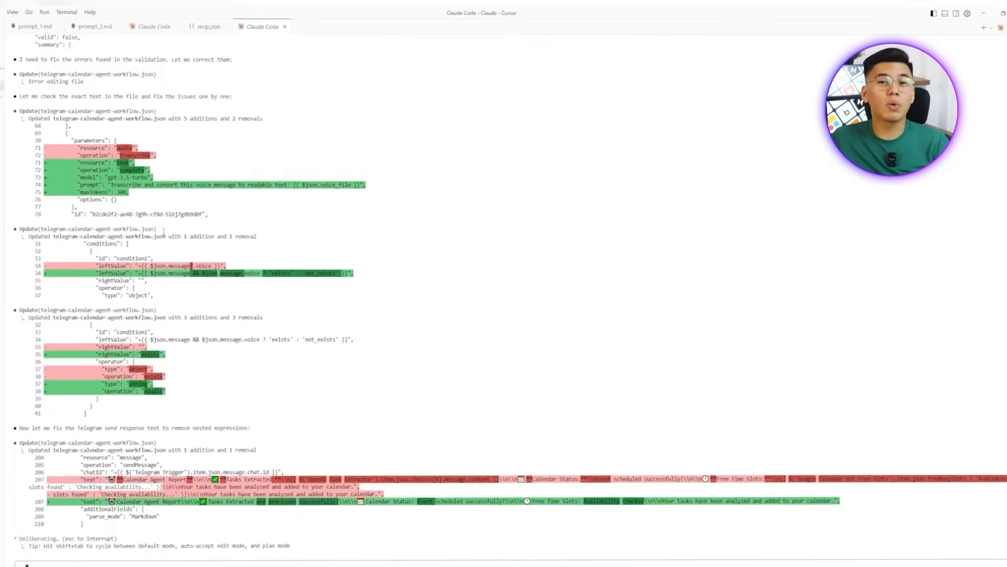
# Scroll through Claude Code's final summary of the Telegram AI Agent Calendar Workflow
pyautogui.scroll(-3)
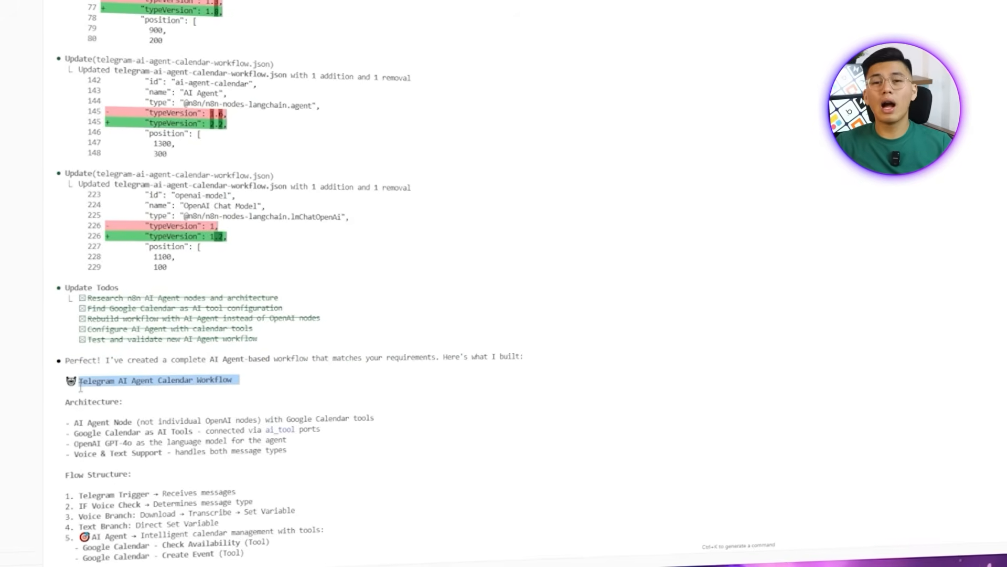
pyautogui.scroll(-3)
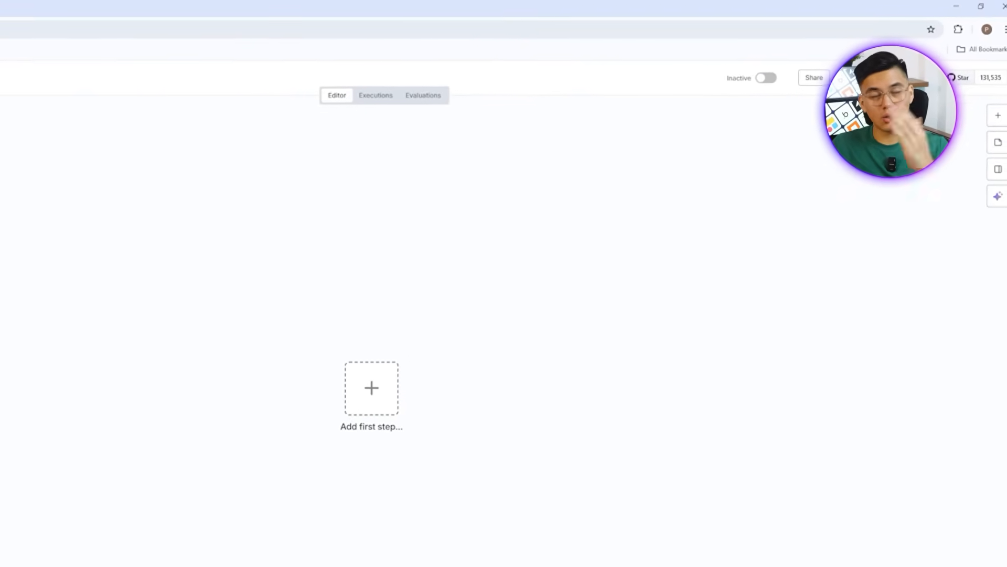
# Import telegram-calendar-agent-workflow.json into the Sample workflow from file
pyautogui.click(949, 62)
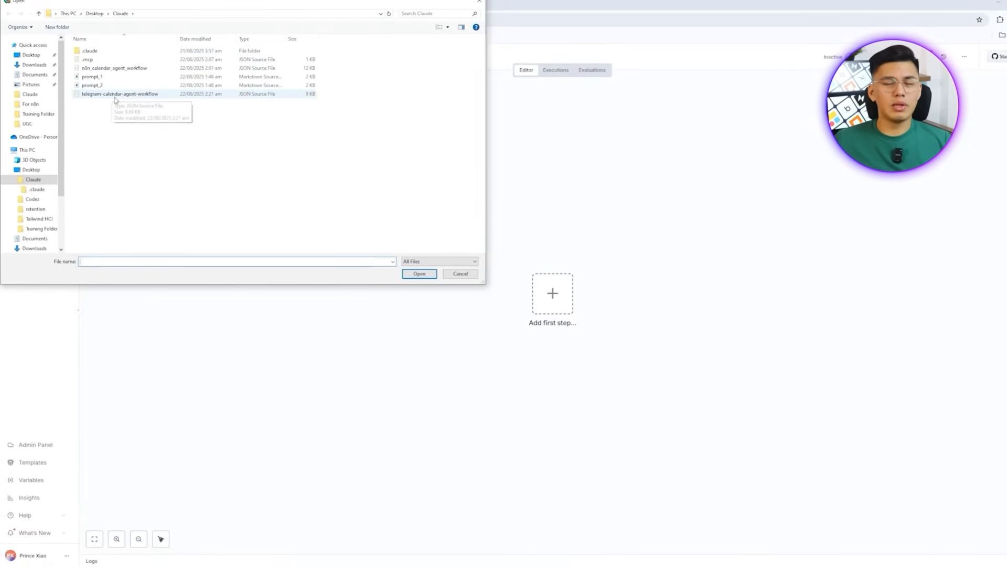
pyautogui.click(119, 93)
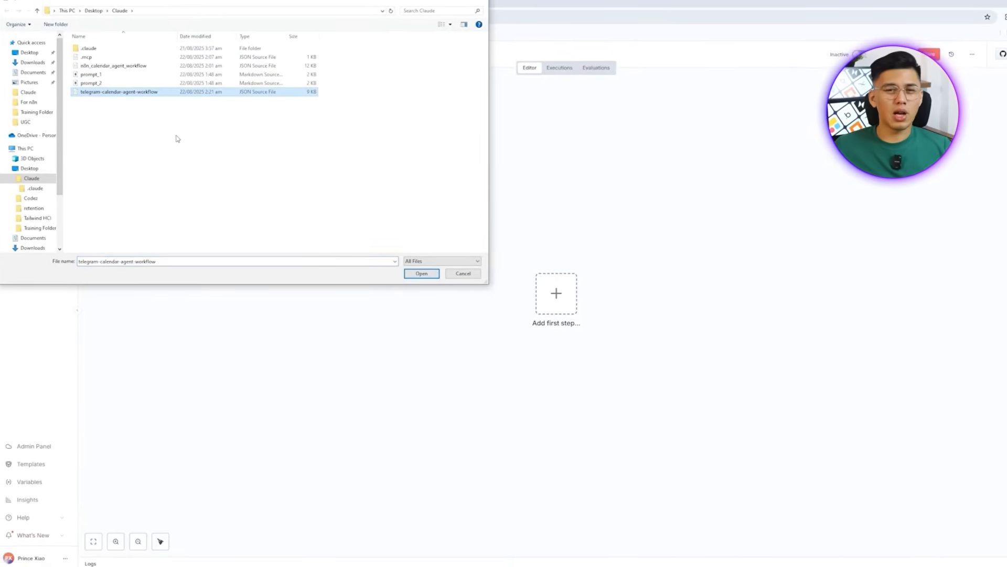
pyautogui.click(421, 272)
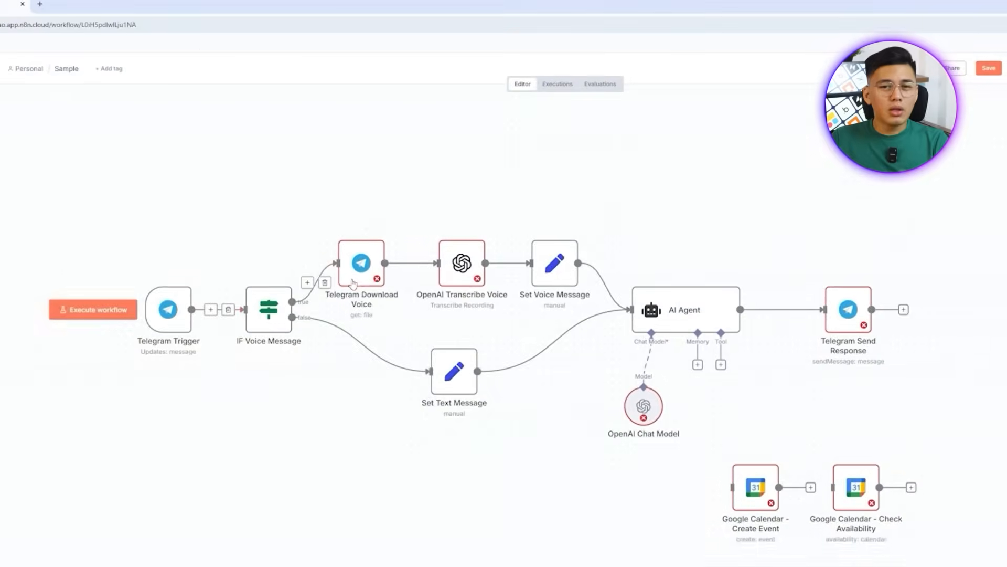
# Give the OpenAI Chat Model node an OpenAI credential with gpt-4o, clearing its error
pyautogui.doubleClick(361, 264)
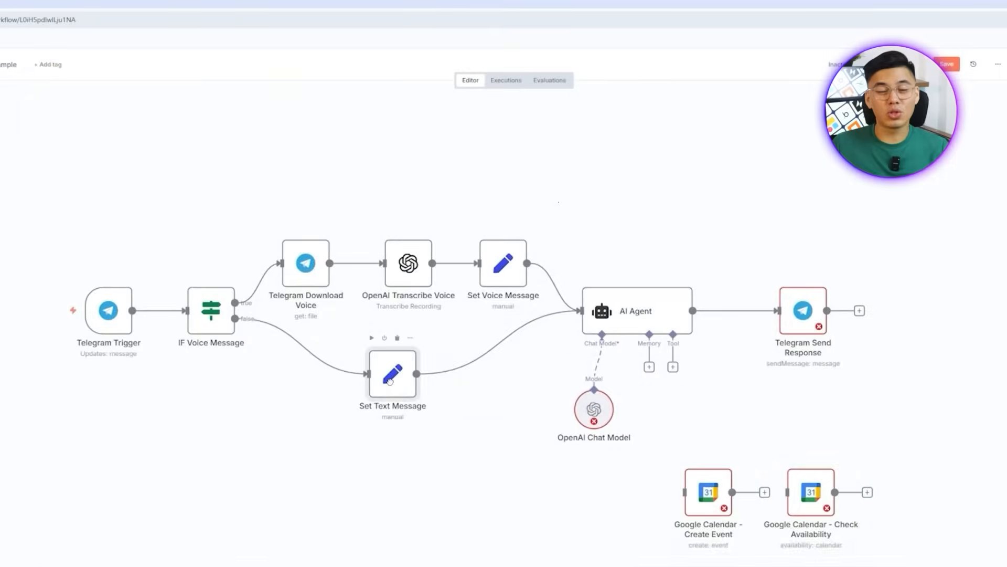
pyautogui.doubleClick(593, 409)
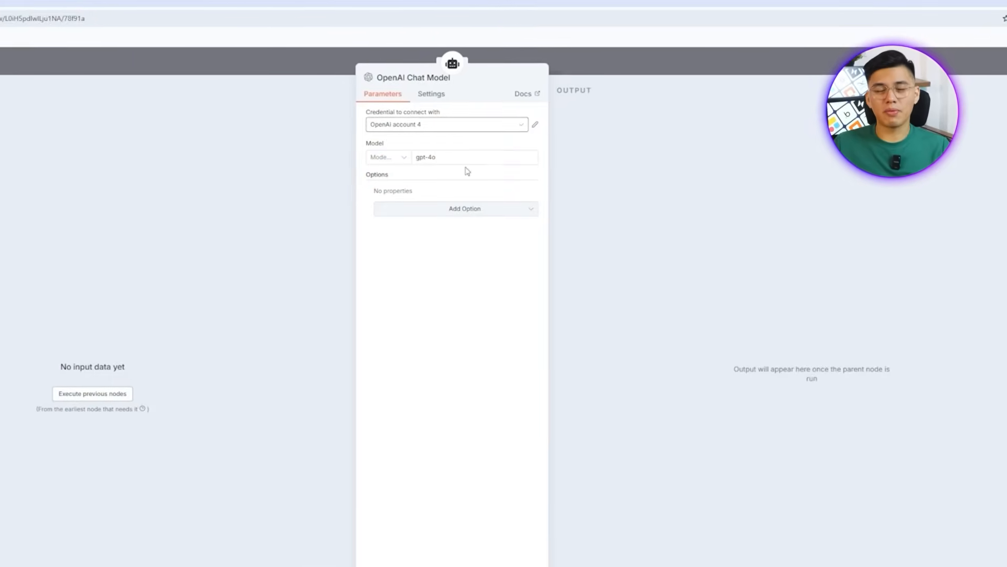
pyautogui.click(476, 156)
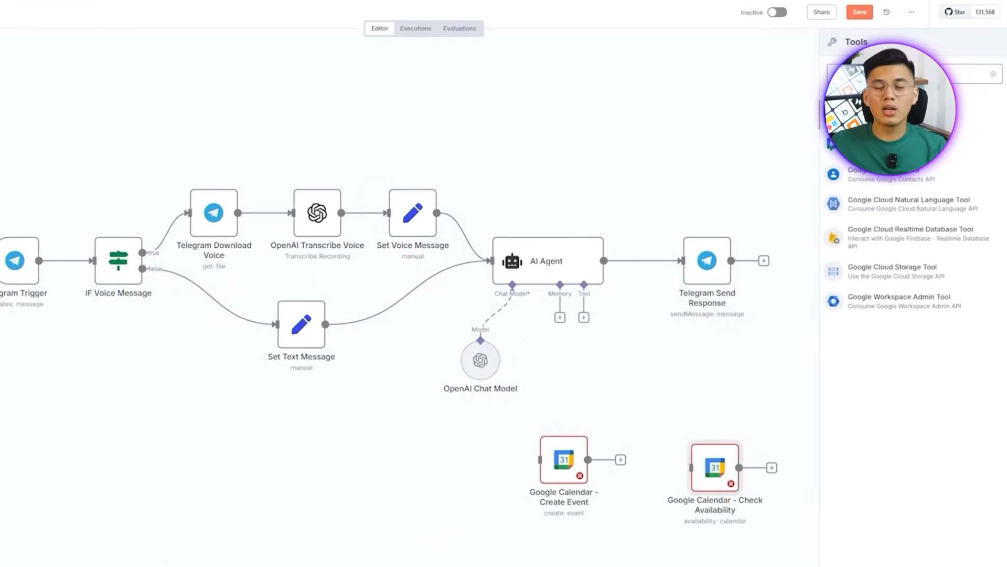
# Attach a Google Calendar Tool (Event > Create) to the AI Agent, then add a second one via 'go' search
pyautogui.doubleClick(563, 461)
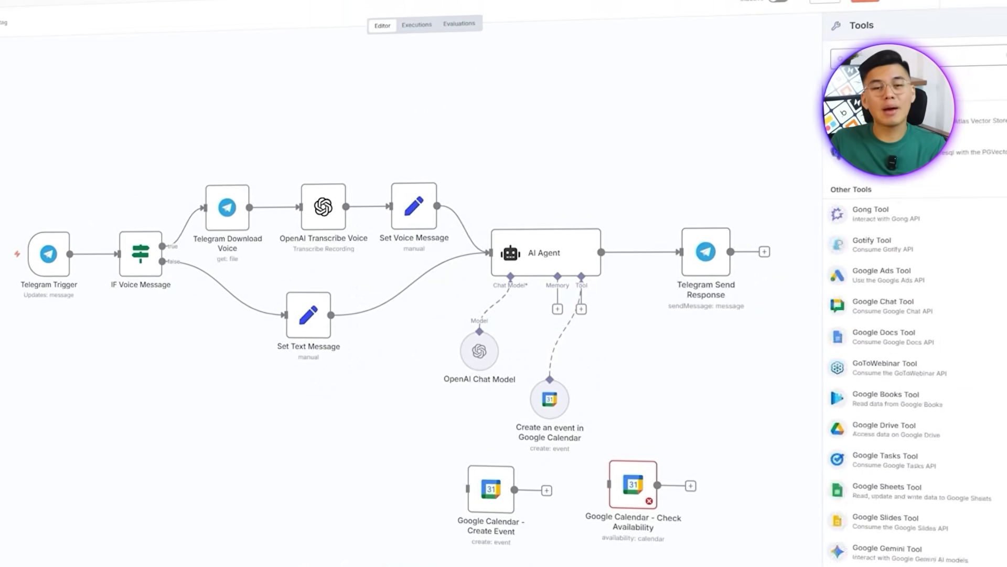
pyautogui.write('go')
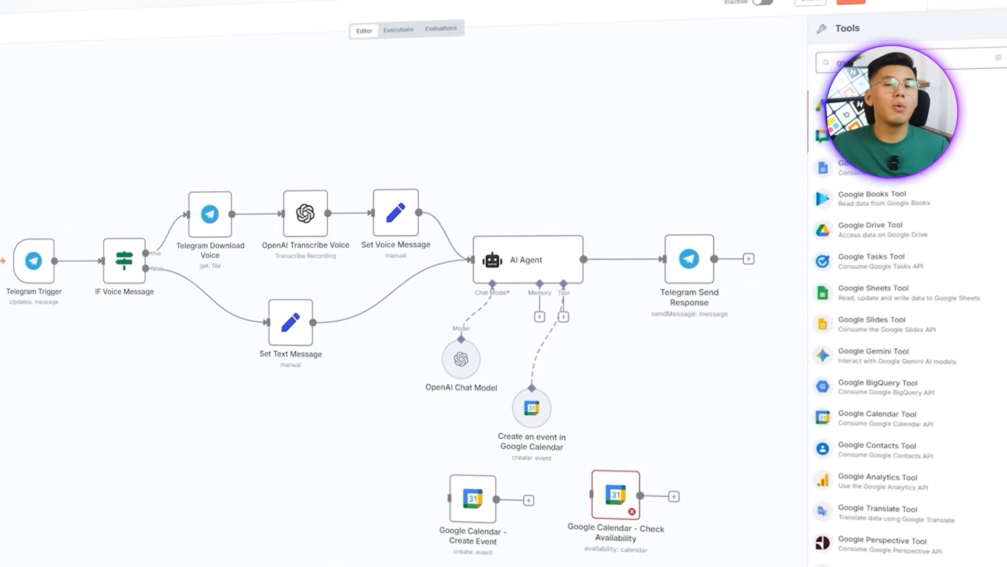
pyautogui.doubleClick(532, 407)
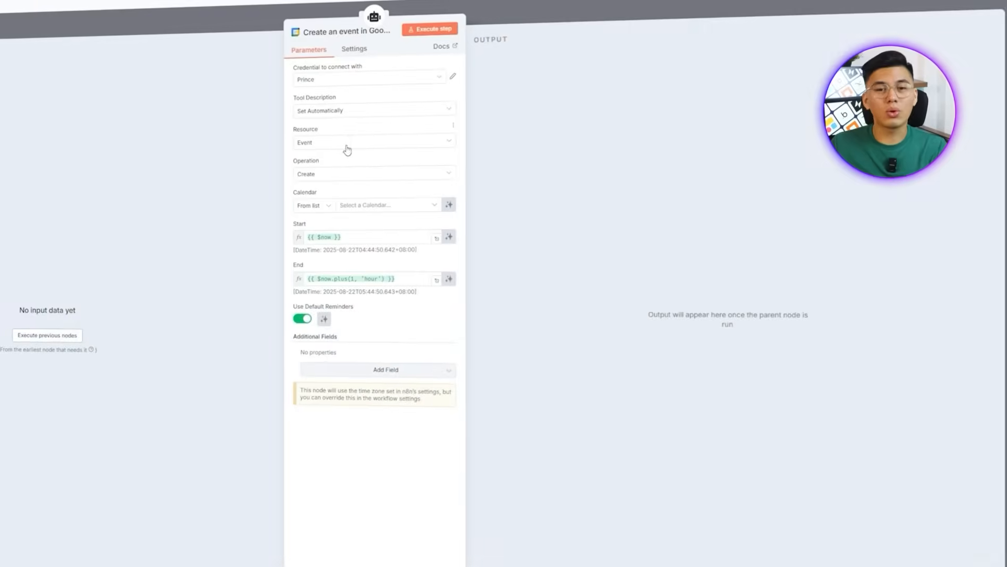